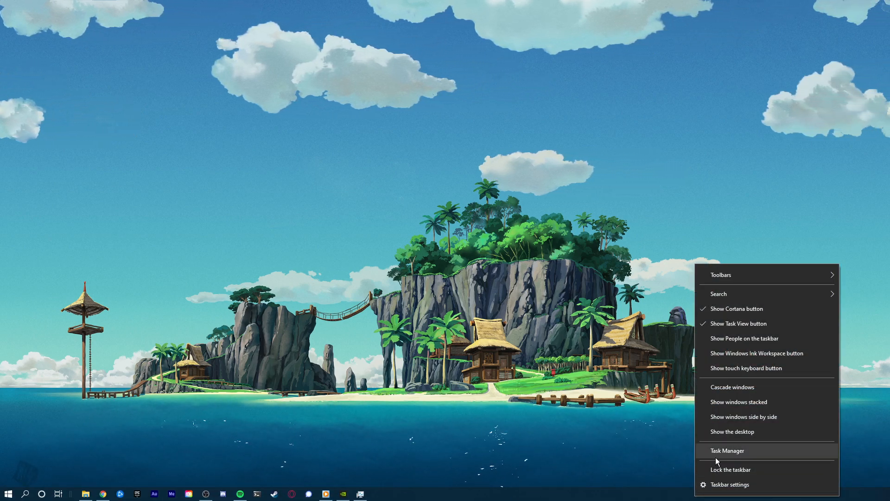
- Review running processes in Task Manager, selecting the Network Connections service host
{"action": "left_click", "coordinate": [727, 450]}
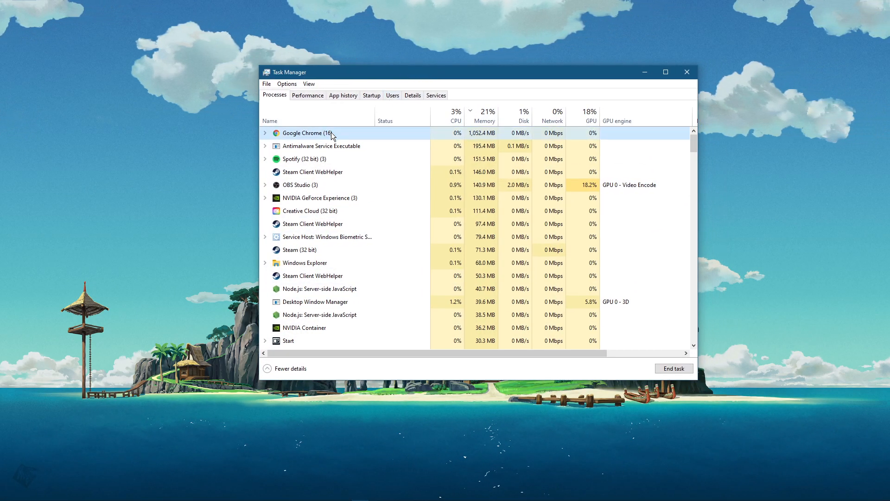
{"action": "right_click", "coordinate": [312, 184]}
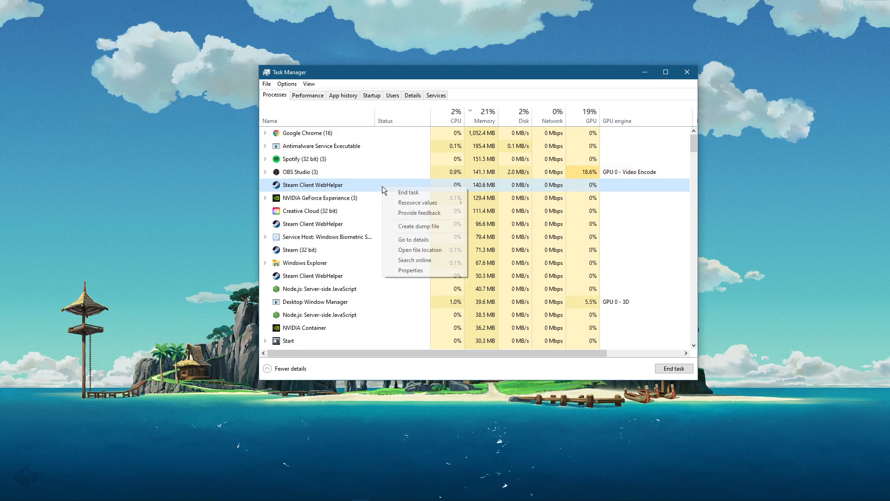
{"action": "left_click", "coordinate": [366, 220]}
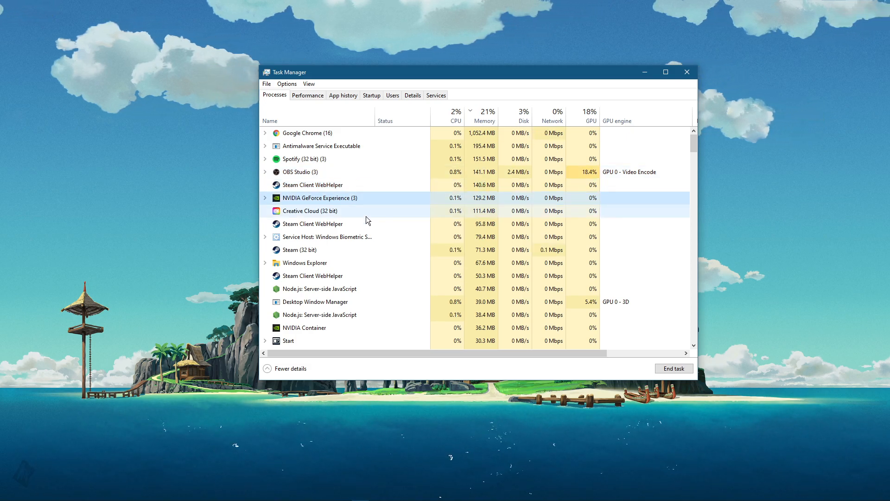
{"action": "scroll", "scroll_direction": "down", "scroll_amount": 3}
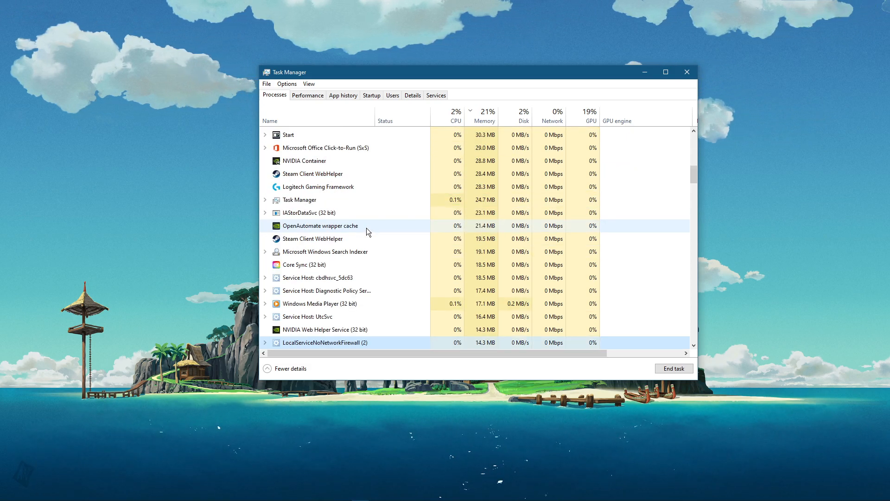
{"action": "scroll", "scroll_direction": "down", "scroll_amount": 3}
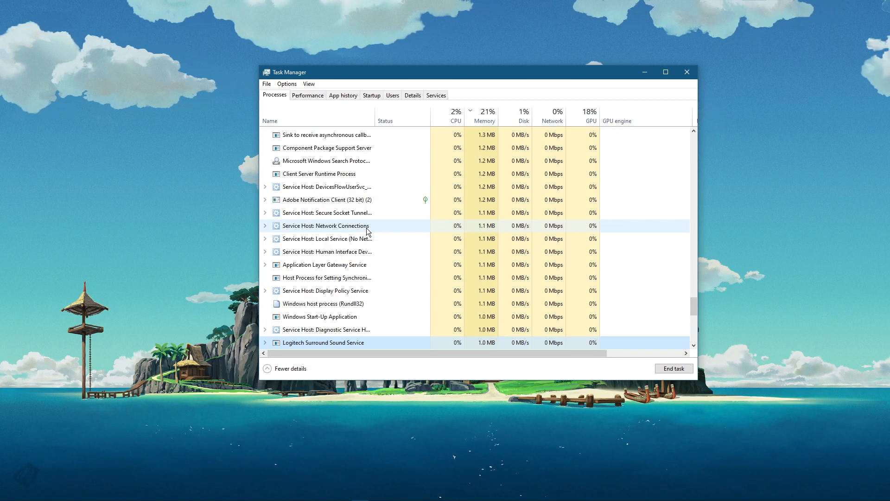
{"action": "left_click", "coordinate": [325, 224]}
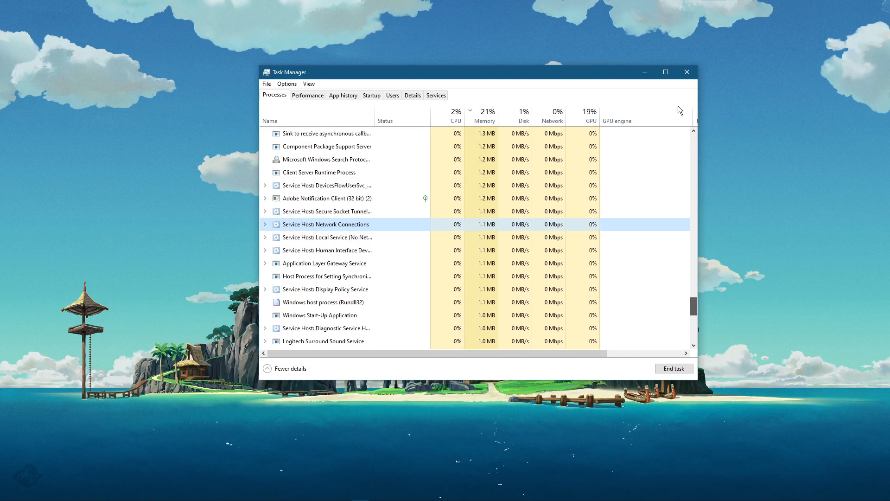
{"action": "scroll", "scroll_direction": "up", "scroll_amount": 3}
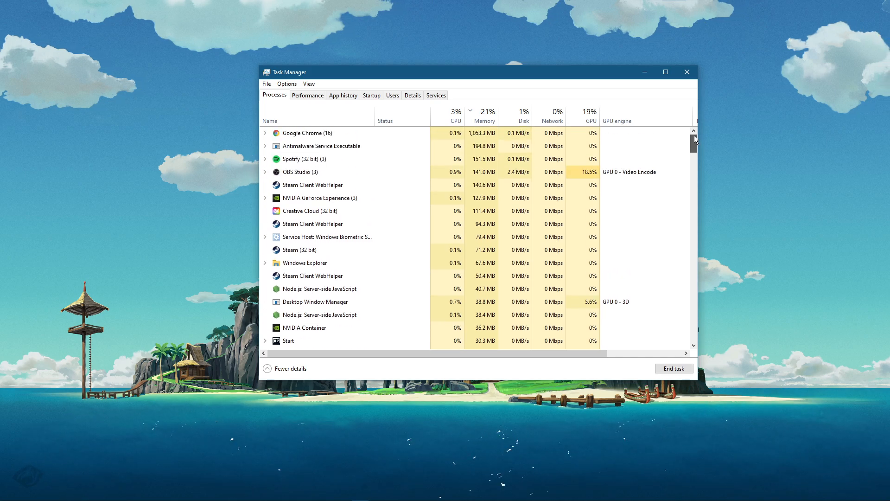
- Bring up actions for a Steam helper and another process, then close the process list
{"action": "right_click", "coordinate": [299, 172]}
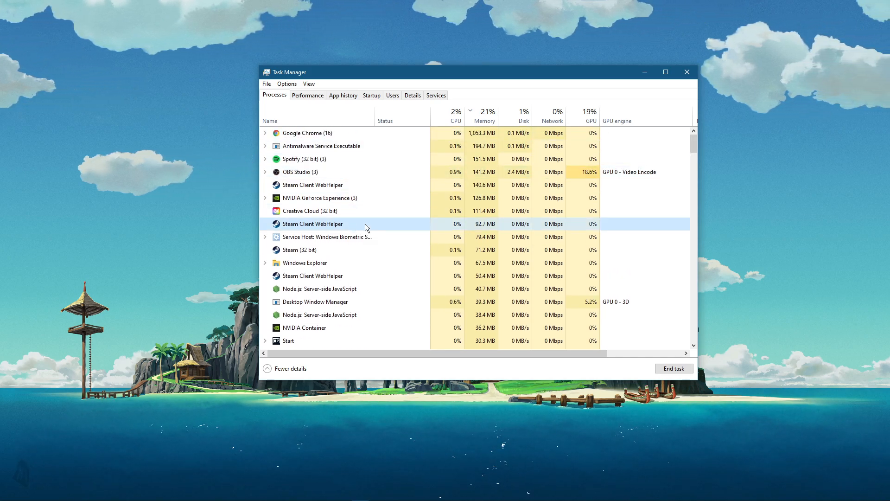
{"action": "scroll", "scroll_direction": "down", "scroll_amount": 3}
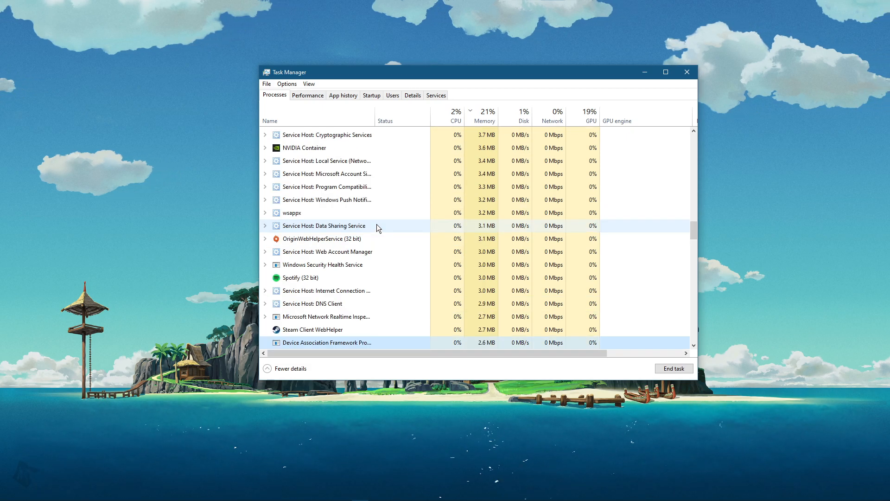
{"action": "scroll", "scroll_direction": "up", "scroll_amount": 3}
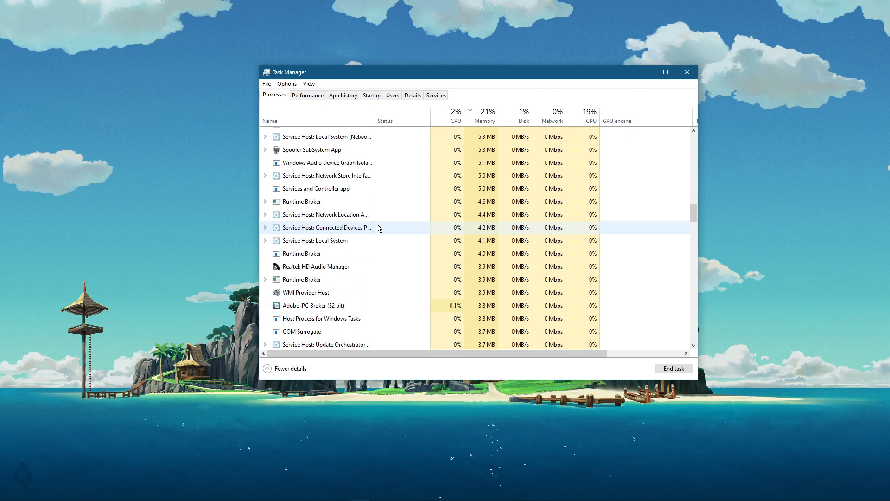
{"action": "scroll", "scroll_direction": "up", "scroll_amount": 3}
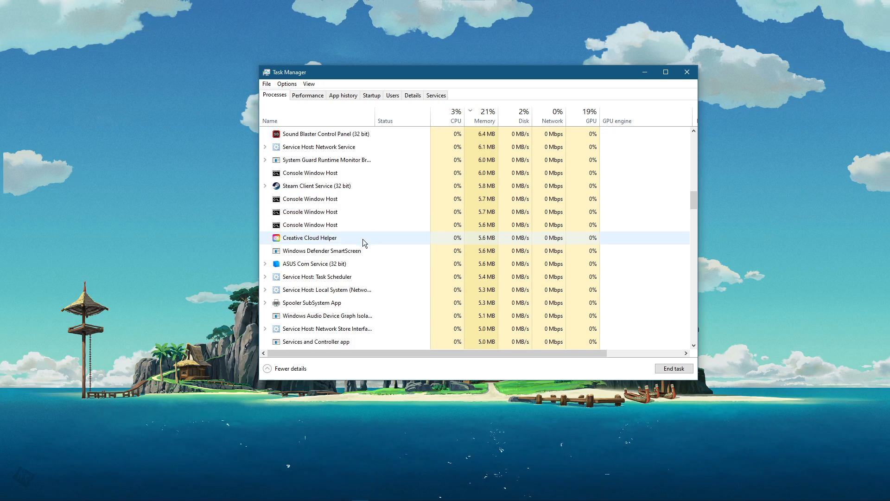
{"action": "right_click", "coordinate": [309, 238]}
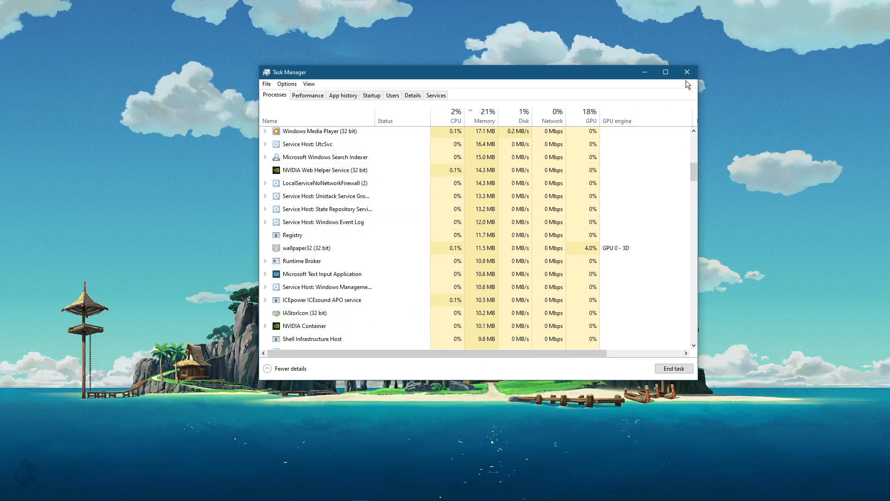
{"action": "left_click", "coordinate": [686, 72]}
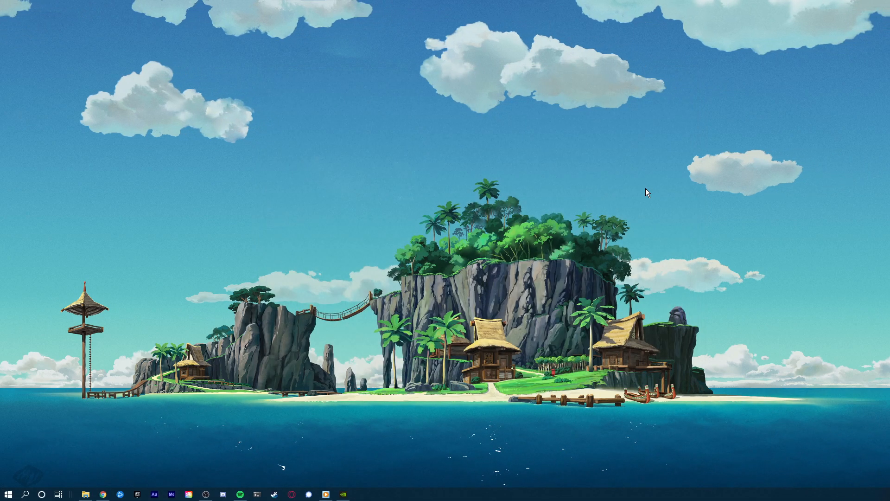
- Go to the League of Legends folder on Volume D and delete Config and DATA
{"action": "left_click", "coordinate": [86, 493]}
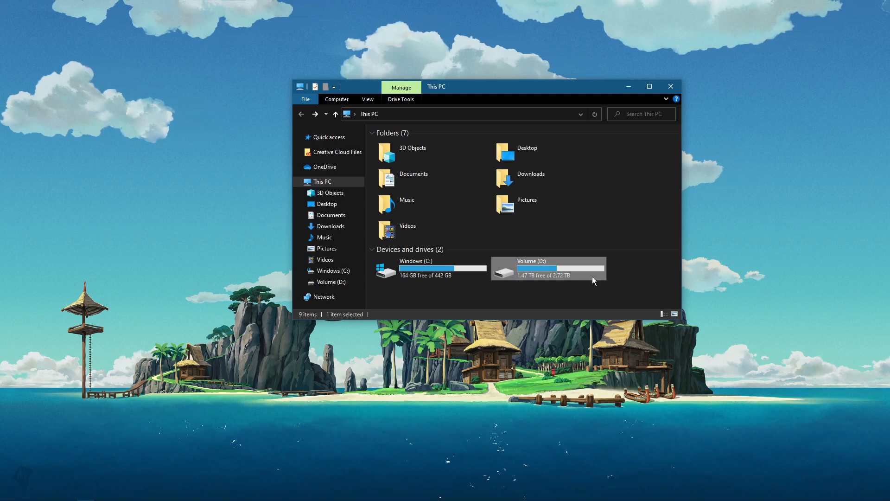
{"action": "double_click", "coordinate": [547, 268]}
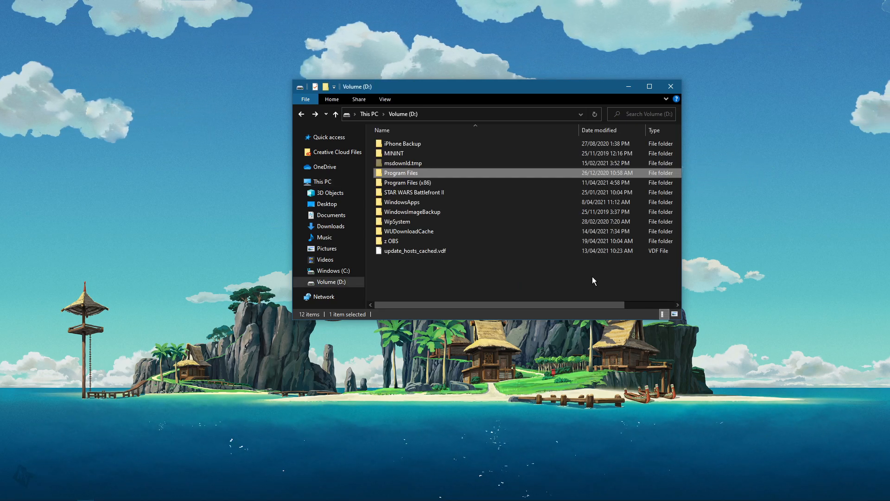
{"action": "double_click", "coordinate": [400, 173]}
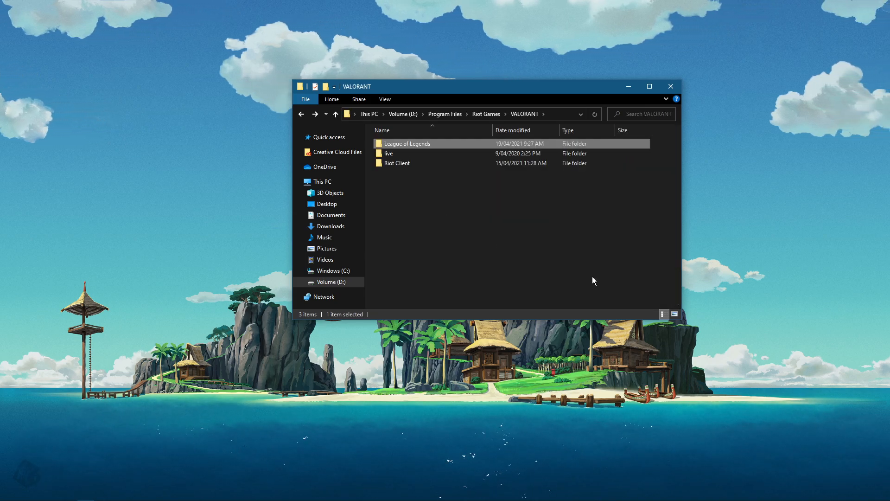
{"action": "double_click", "coordinate": [406, 143]}
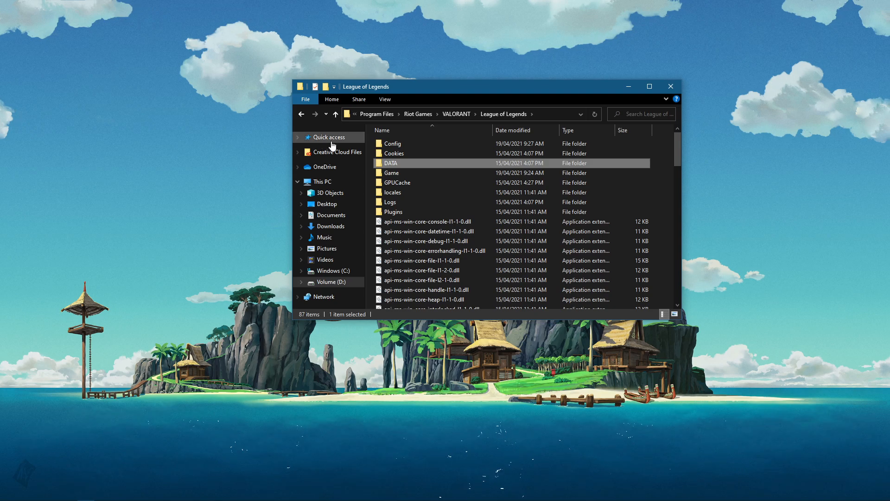
{"action": "left_click", "coordinate": [392, 143]}
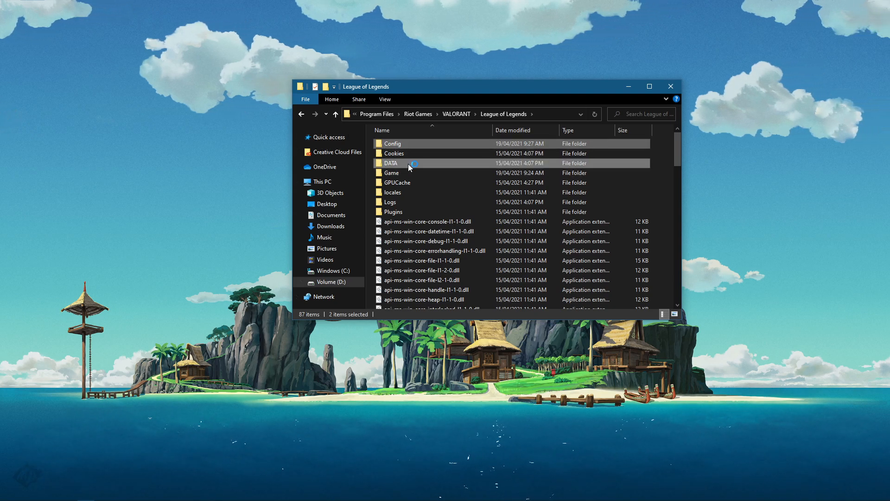
{"action": "right_click", "coordinate": [390, 163]}
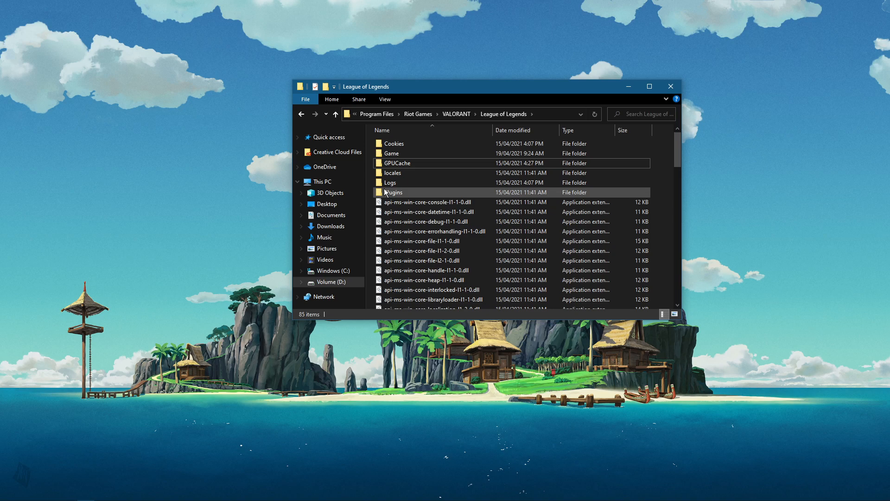
- Disable fullscreen optimizations for the Game folder's League of Legends executable, then search 'firewall'
{"action": "double_click", "coordinate": [390, 153]}
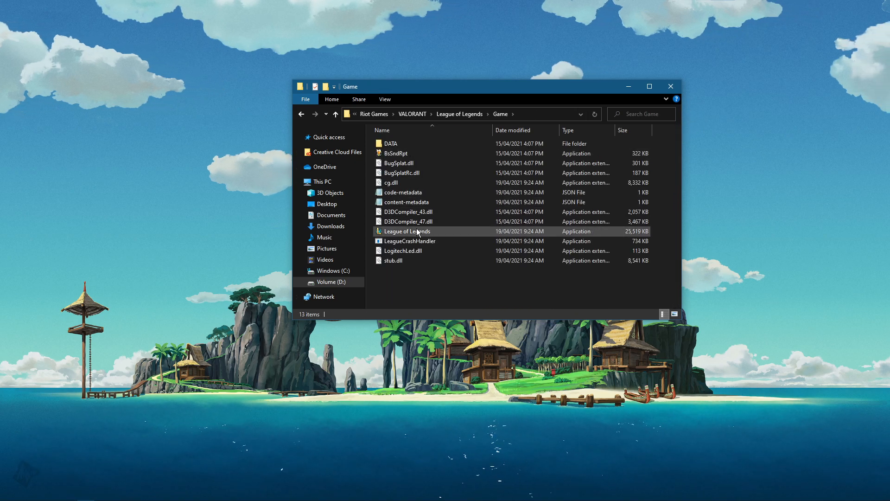
{"action": "right_click", "coordinate": [406, 230]}
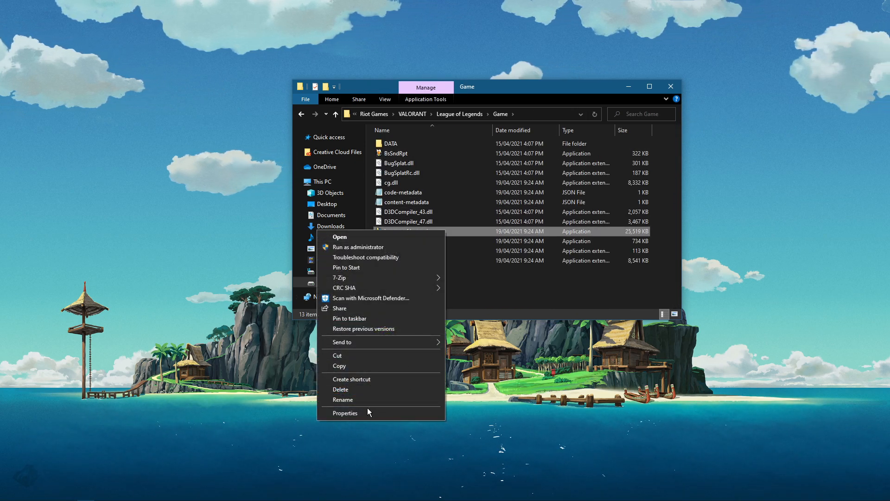
{"action": "left_click", "coordinate": [345, 412]}
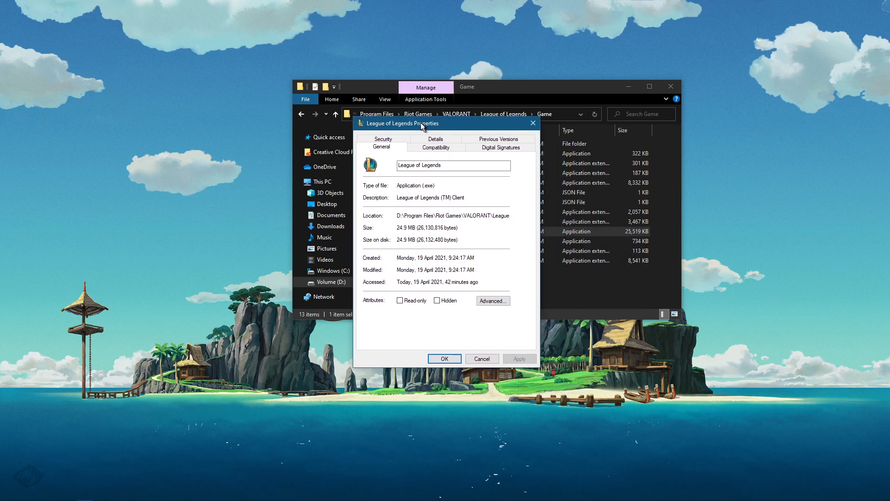
{"action": "left_click", "coordinate": [435, 147]}
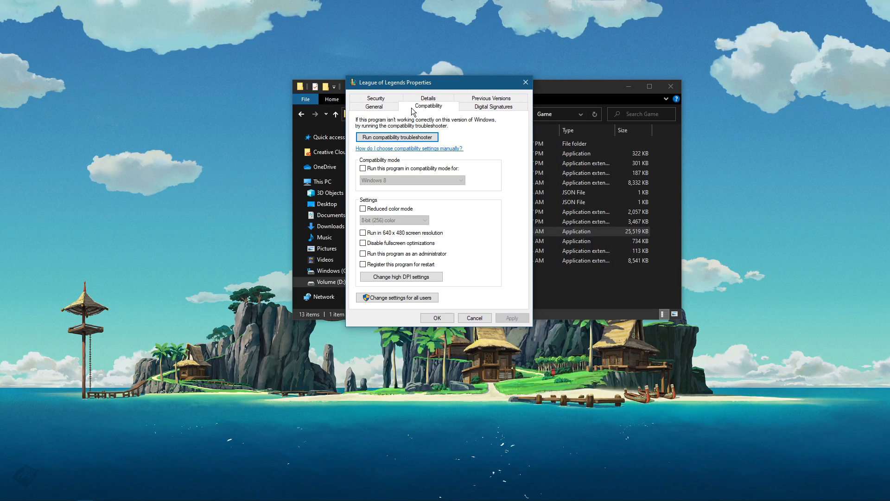
{"action": "mouse_move", "coordinate": [362, 267]}
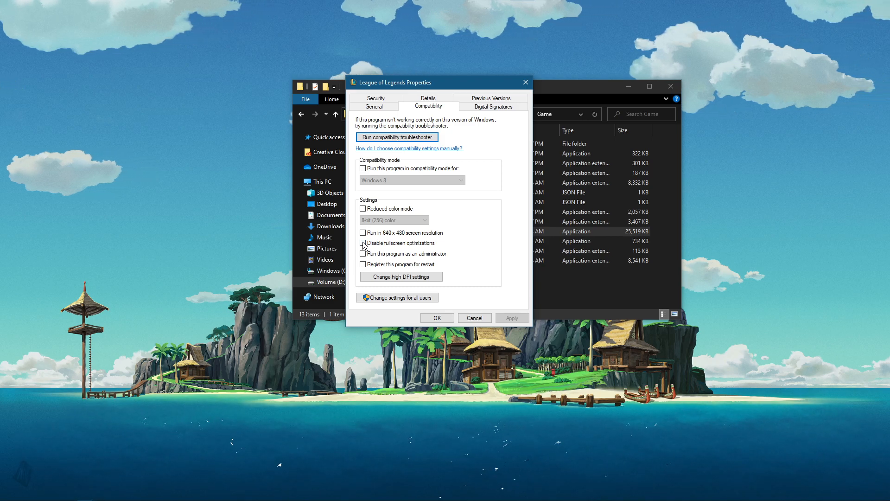
{"action": "left_click", "coordinate": [362, 254]}
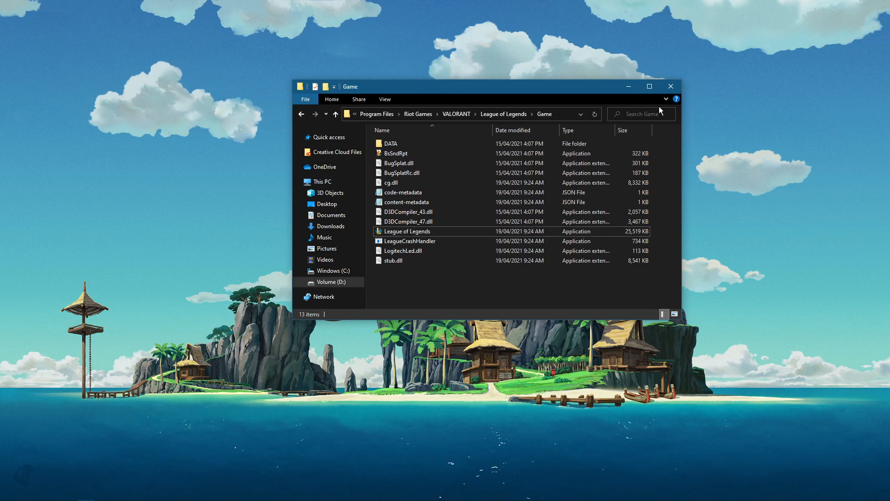
{"action": "type", "text": "firewall"}
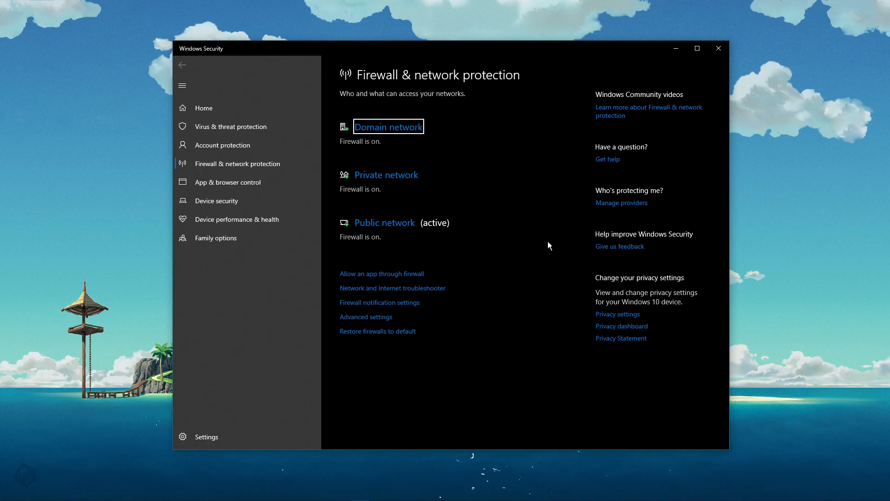
{"action": "mouse_move", "coordinate": [411, 278]}
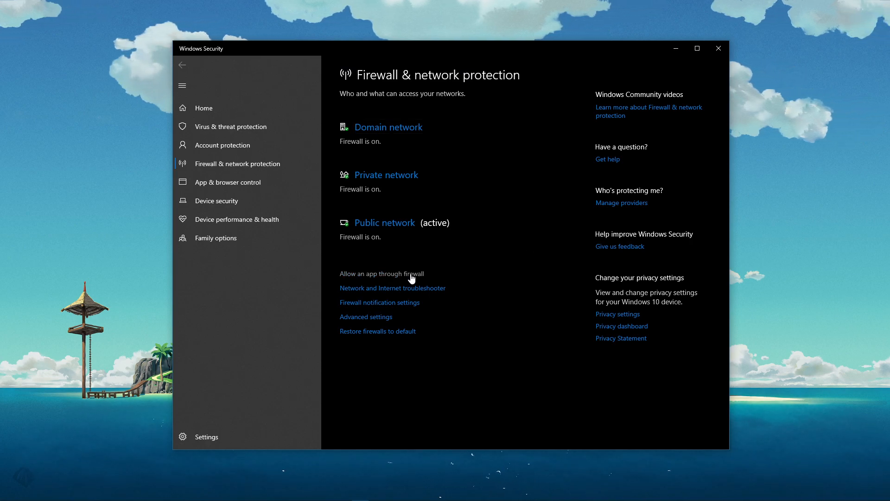
- Open 'Allow an app through firewall' and close the Windows Security window
{"action": "left_click", "coordinate": [381, 273]}
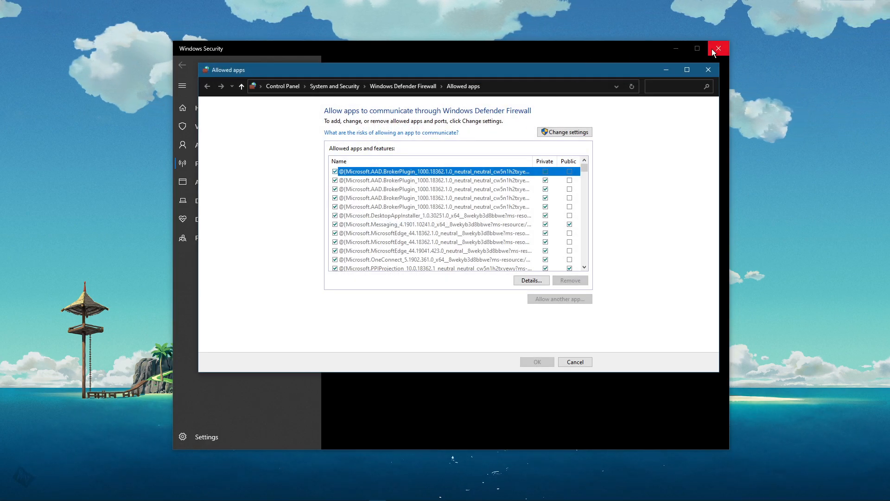
{"action": "left_click", "coordinate": [718, 48]}
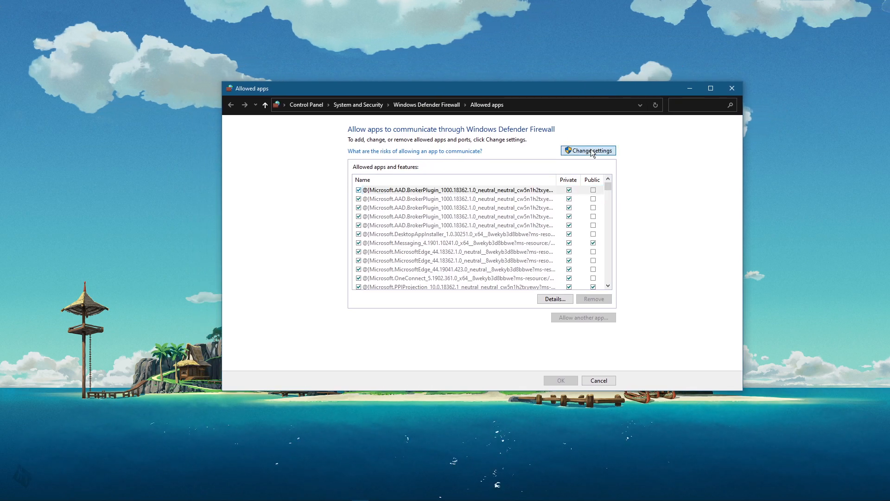
- Unlock settings and allow League of Legends (TM) Client on Private and Public networks
{"action": "left_click", "coordinate": [588, 150]}
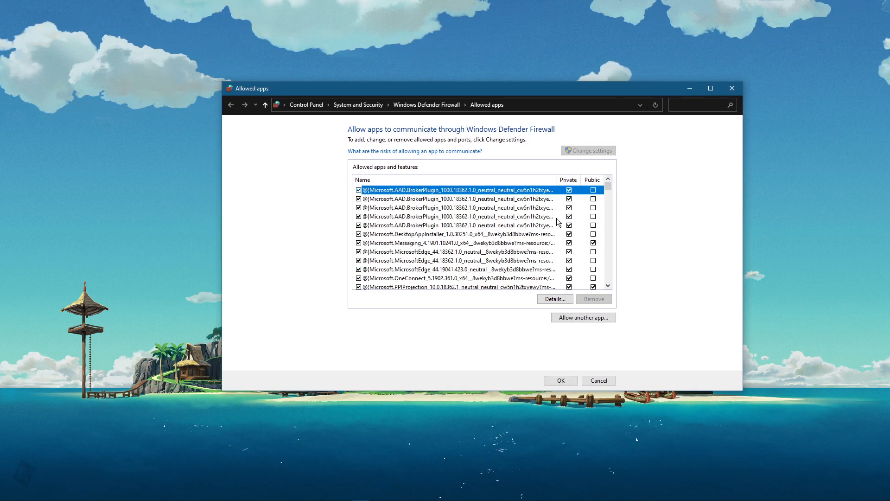
{"action": "scroll", "scroll_direction": "down", "scroll_amount": 3}
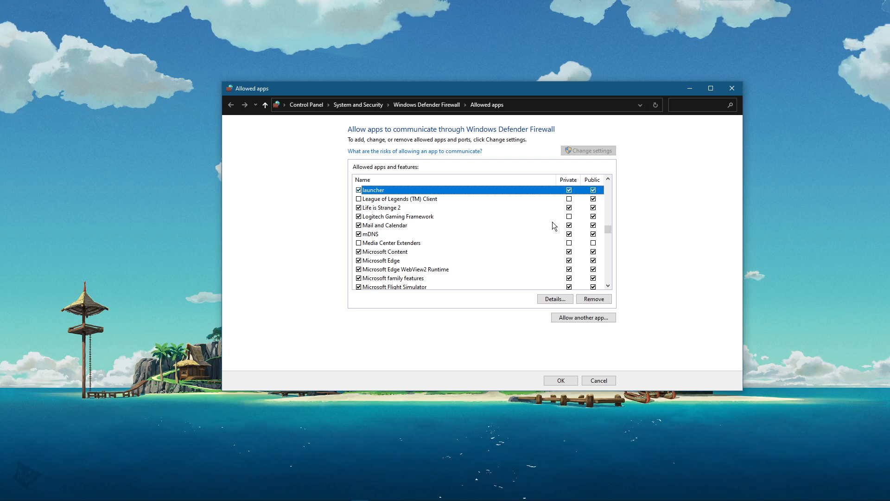
{"action": "left_click", "coordinate": [399, 199]}
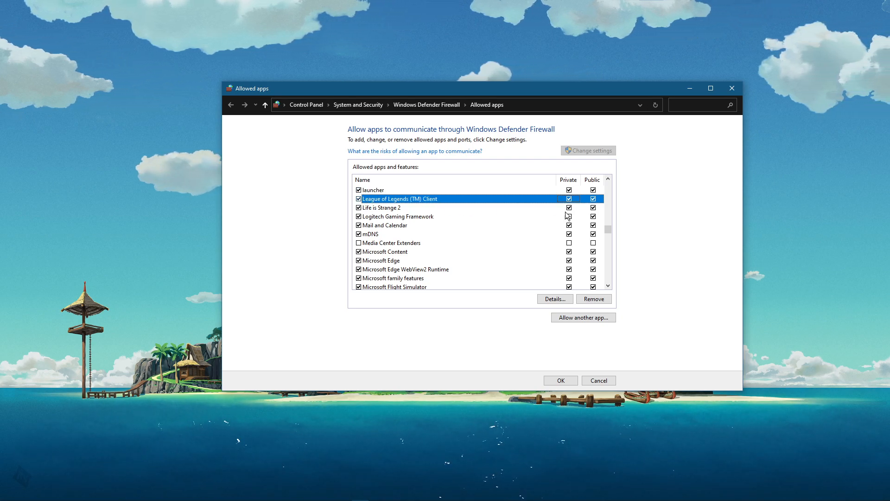
{"action": "left_click", "coordinate": [583, 317]}
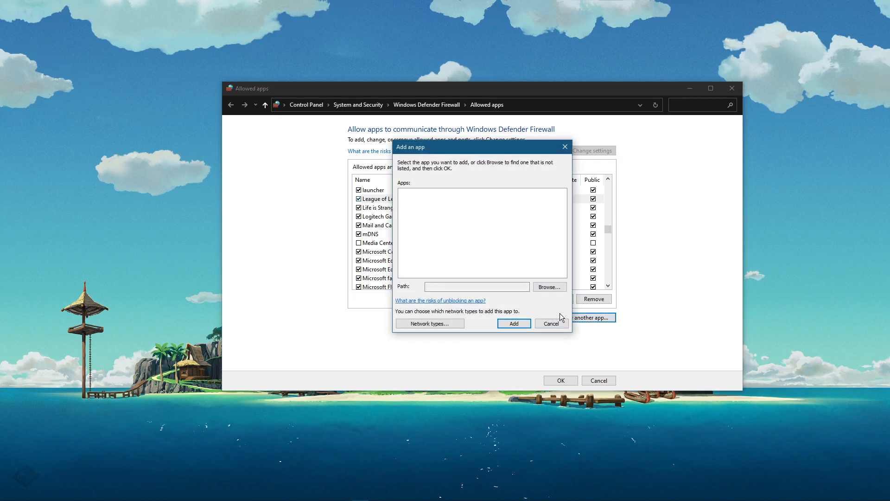
- Browse to the League of Legends Game application on drive D, add it, and save
{"action": "left_click", "coordinate": [549, 287]}
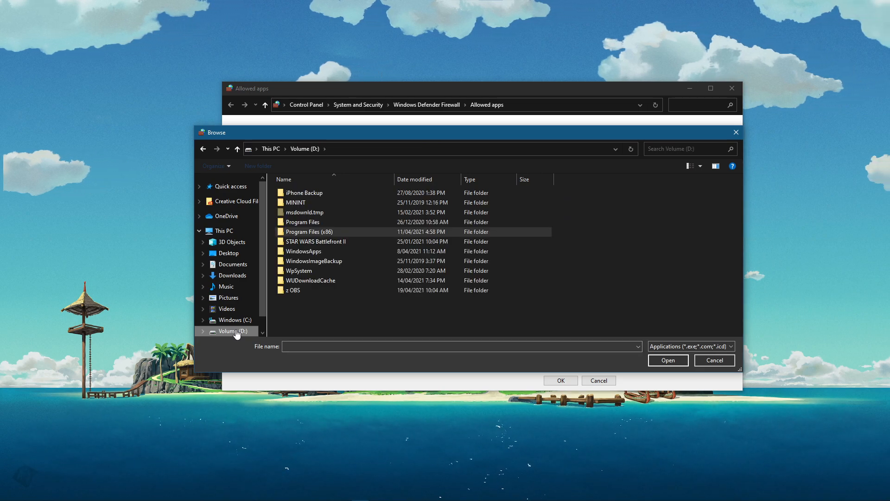
{"action": "double_click", "coordinate": [301, 222]}
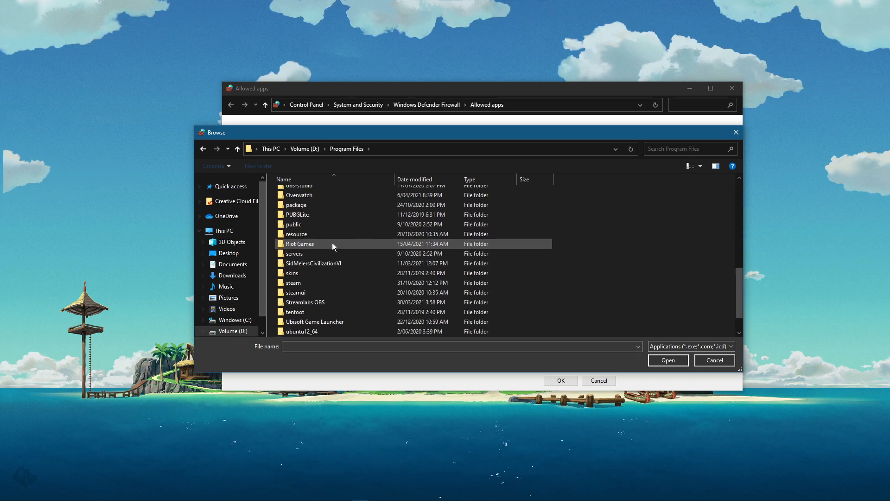
{"action": "double_click", "coordinate": [300, 243]}
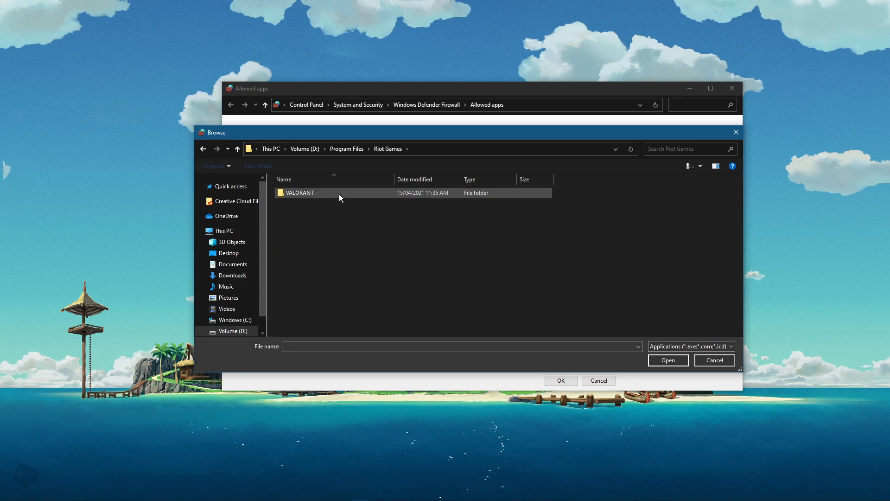
{"action": "double_click", "coordinate": [301, 193]}
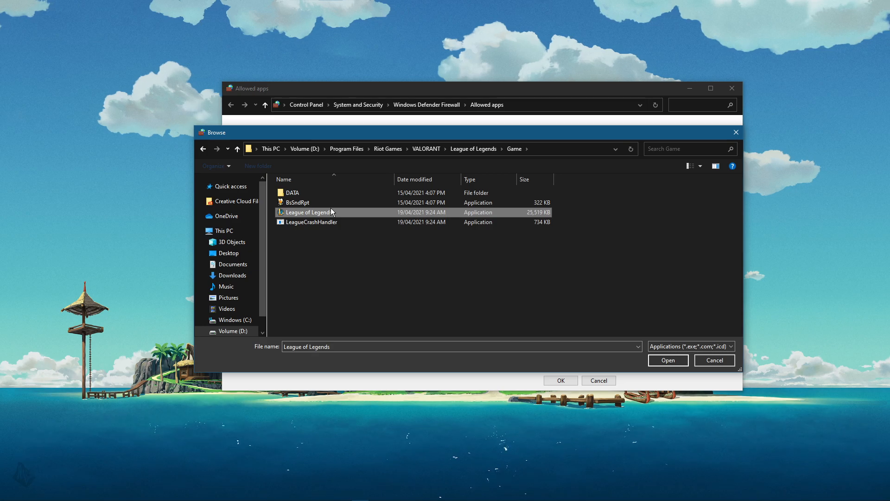
{"action": "left_click", "coordinate": [668, 359]}
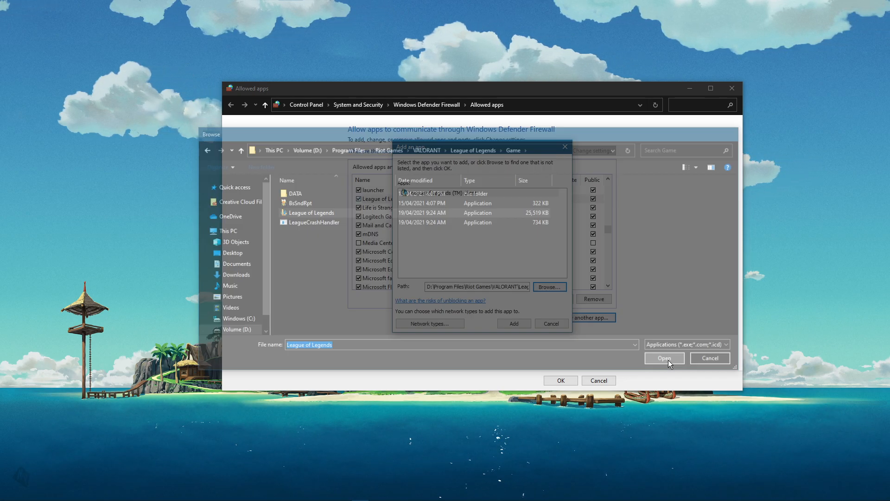
{"action": "left_click", "coordinate": [664, 357]}
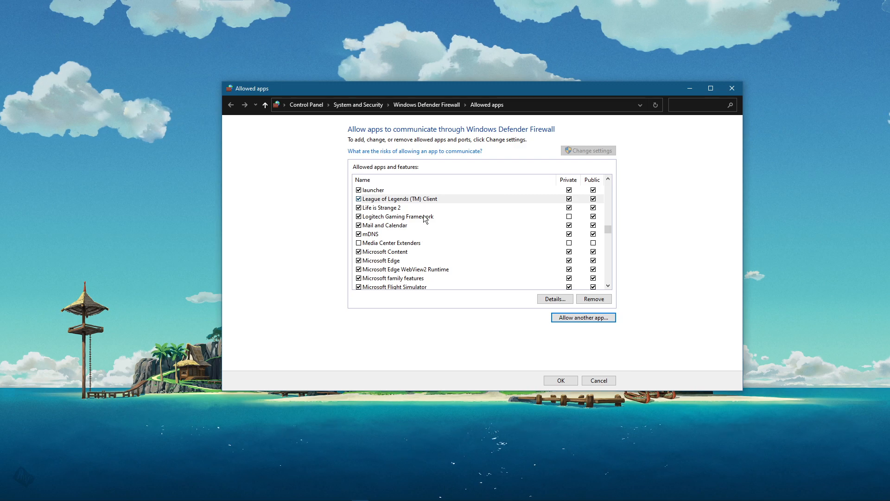
{"action": "left_click", "coordinate": [400, 199]}
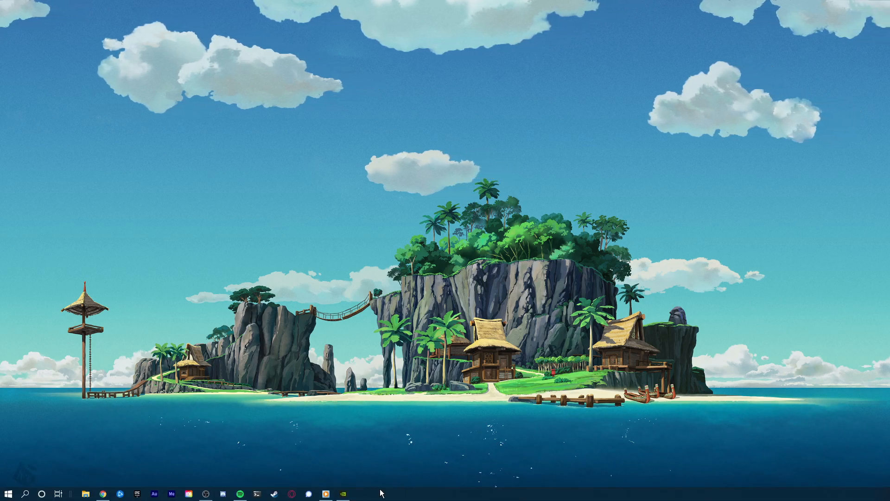
- Open GeForce Experience drivers and expand the available Game Ready Driver 466.11 details
{"action": "left_click", "coordinate": [342, 493]}
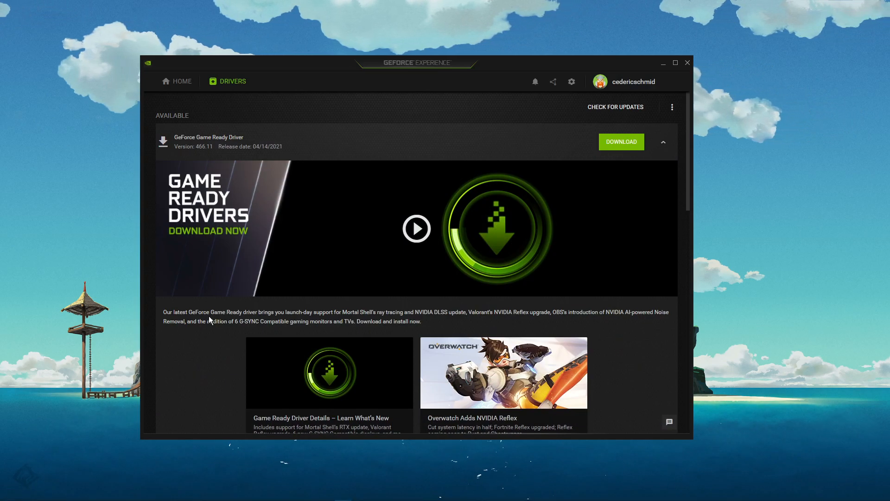
{"action": "left_click", "coordinate": [662, 142]}
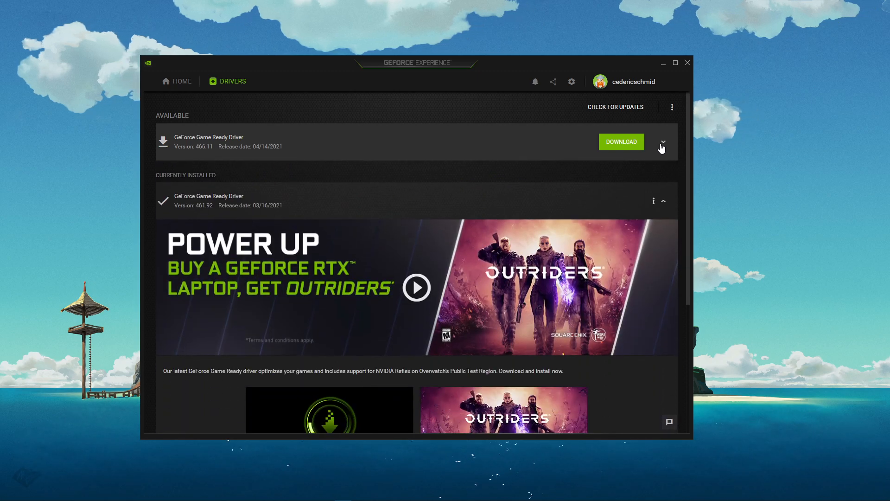
{"action": "left_click", "coordinate": [662, 142]}
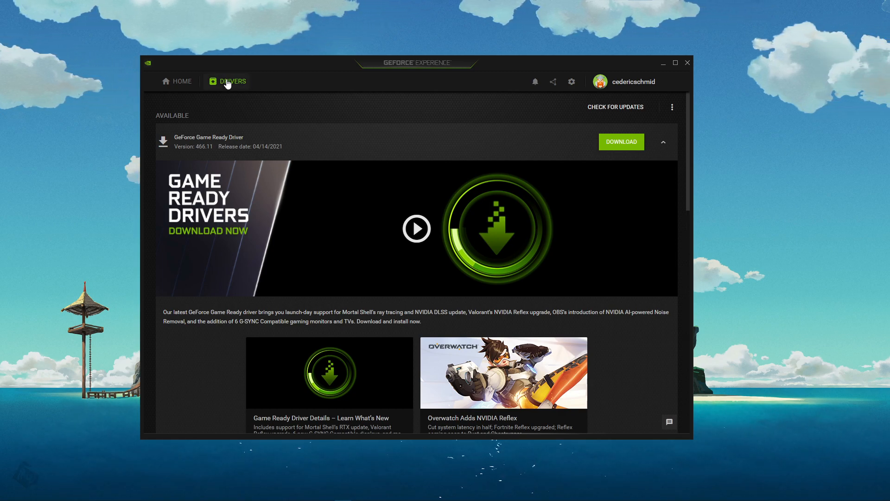
{"action": "mouse_move", "coordinate": [621, 142]}
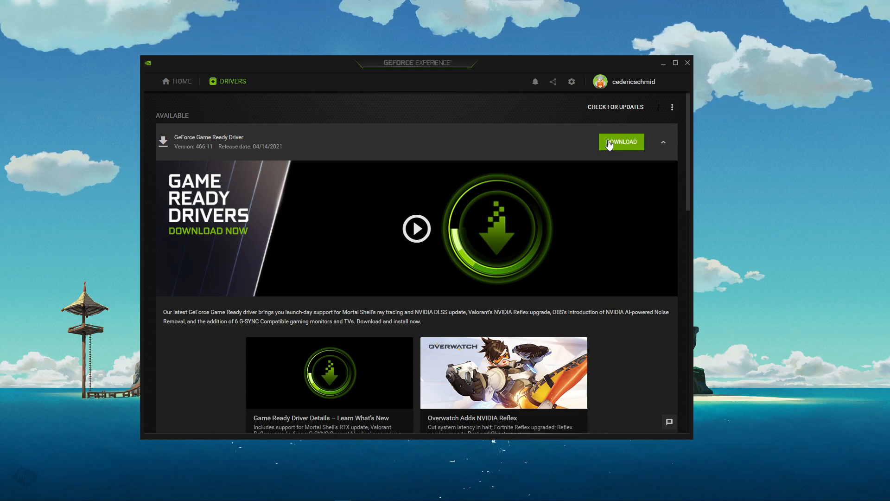
{"action": "mouse_move", "coordinate": [669, 90]}
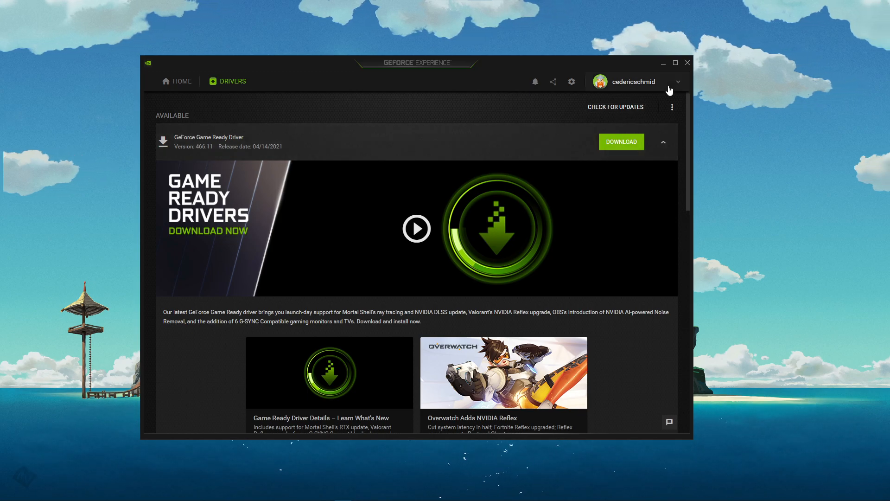
{"action": "left_click", "coordinate": [687, 63]}
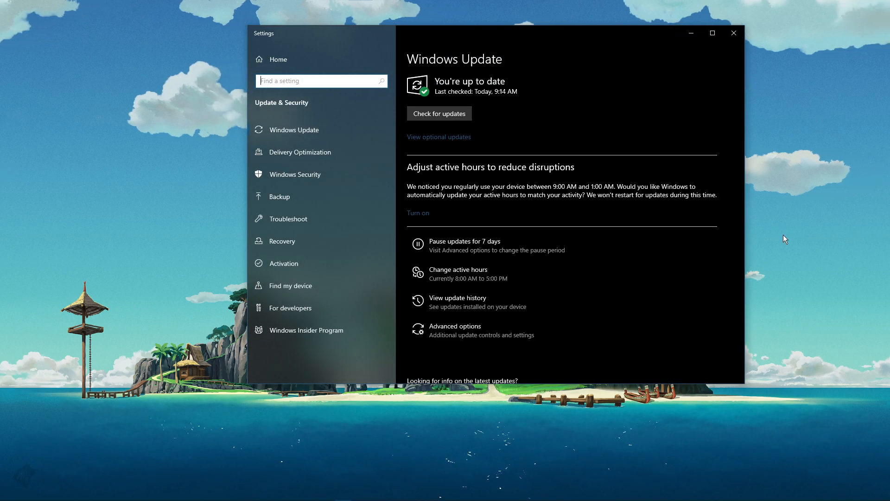
- Run 'Check for updates' on the Windows Update settings page
{"action": "left_click", "coordinate": [438, 113]}
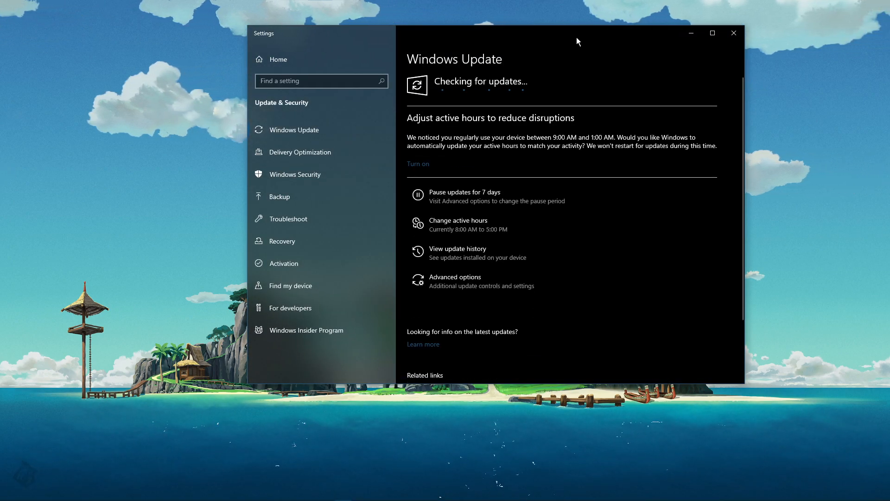